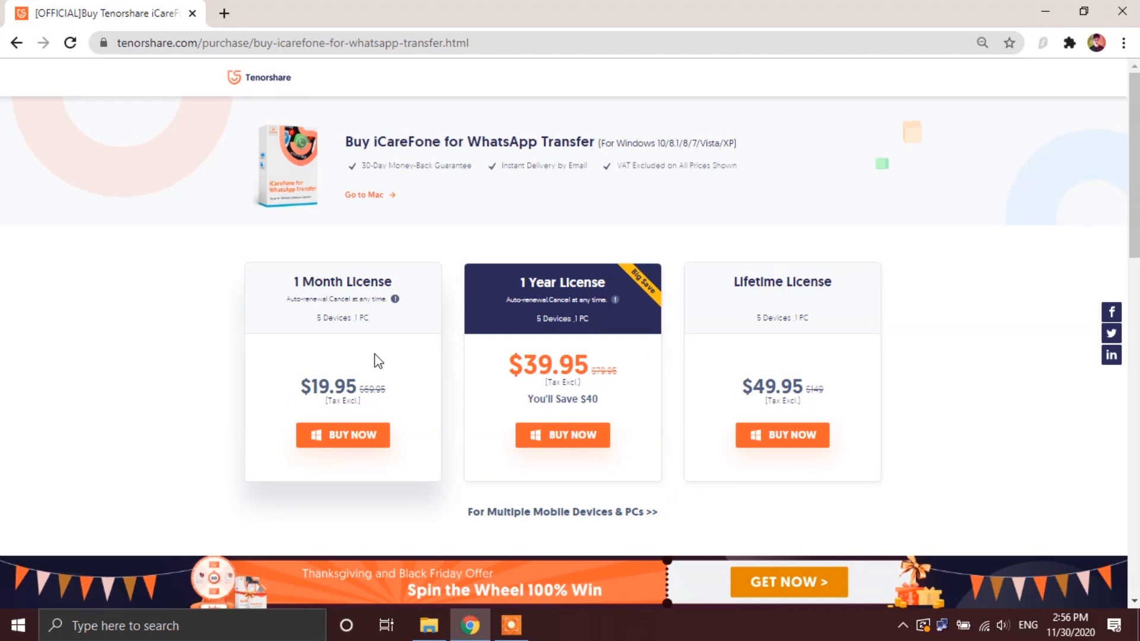
mouse_move(982, 349)
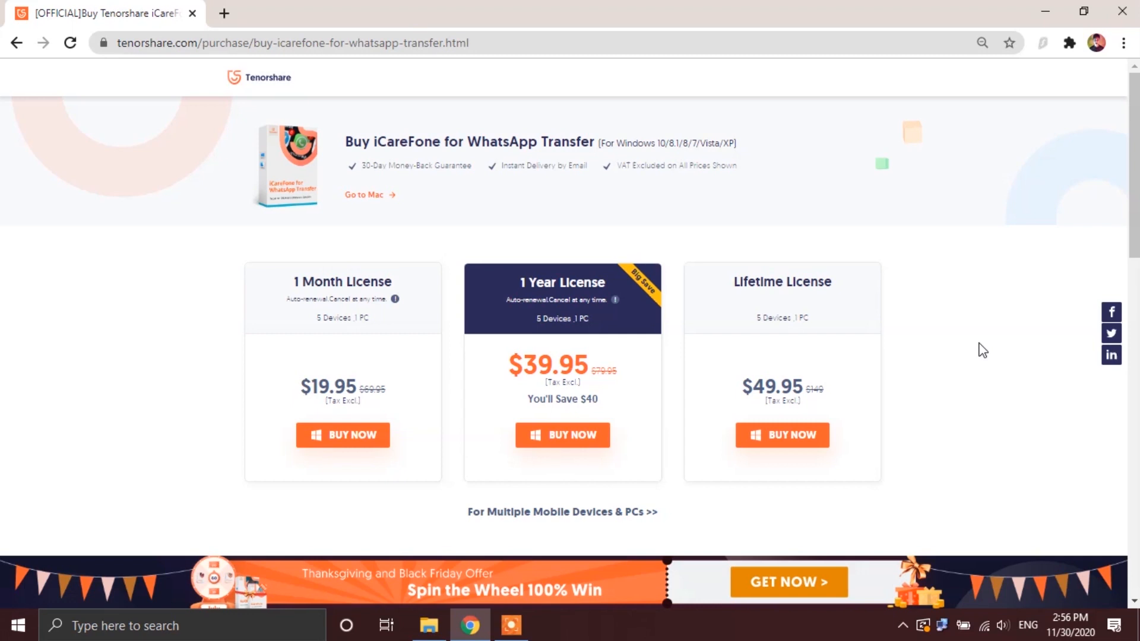
Open the Black Friday 'Spin the Wheel' offer from the iCareFone pricing page.
left_click(787, 582)
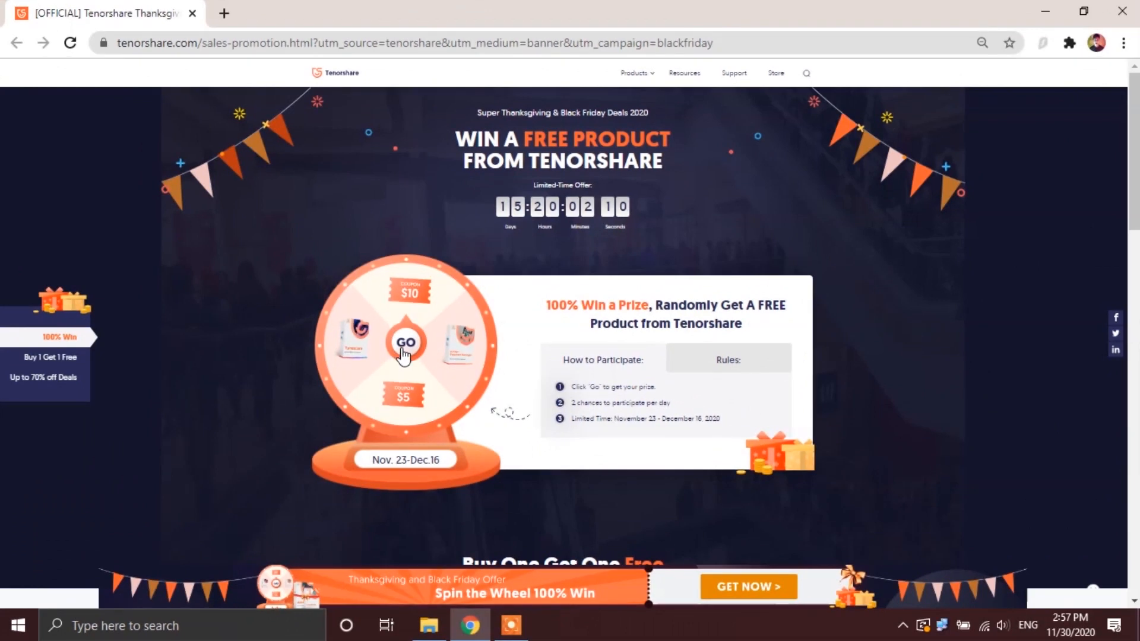
left_click(405, 342)
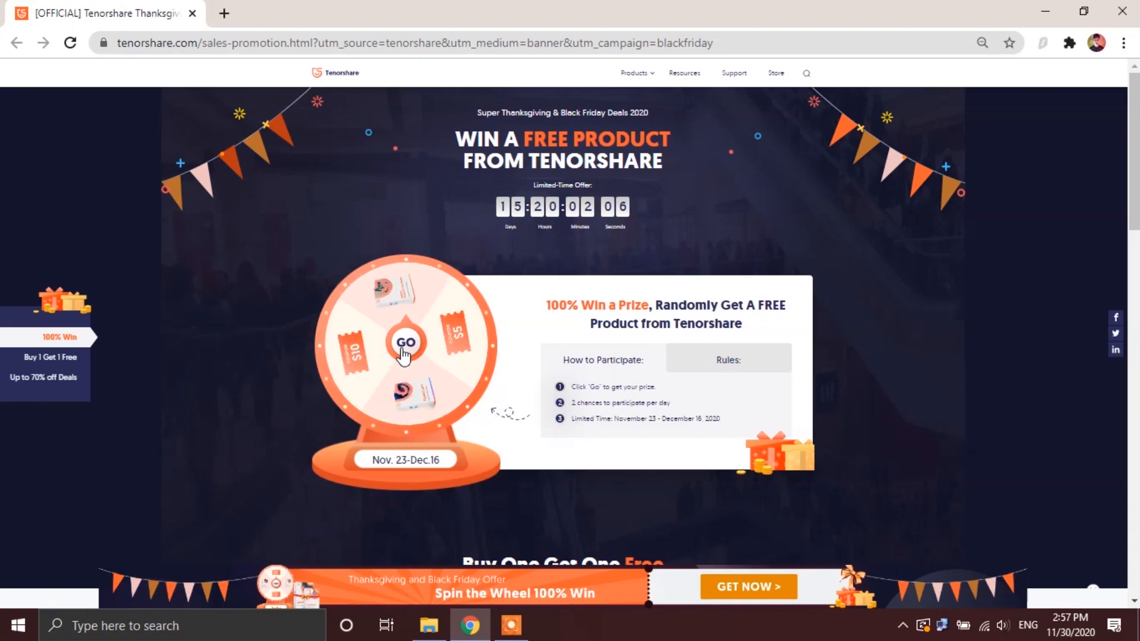
left_click(405, 342)
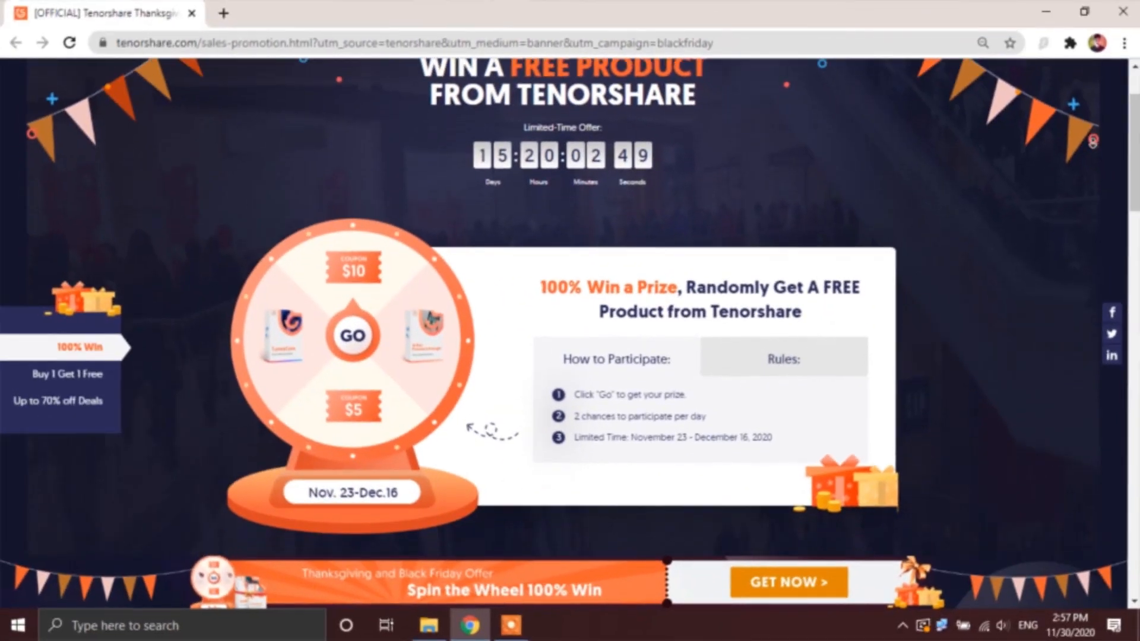
Scroll past the Buy One Get One Free and 70%-off deals to the footer links.
scroll("down", 3)
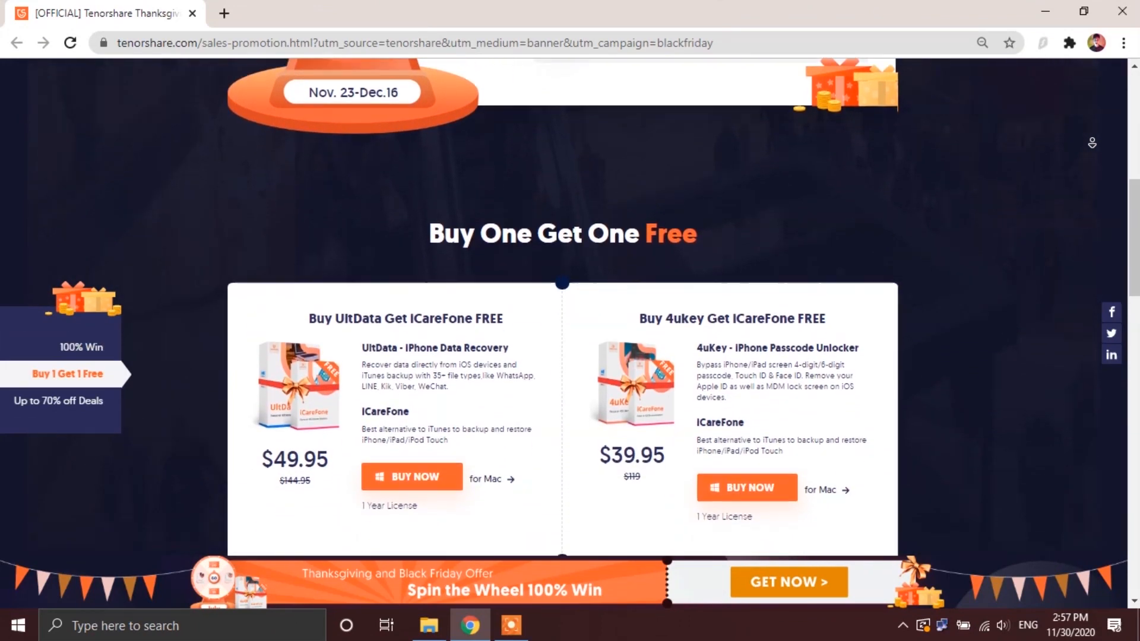
scroll("down", 3)
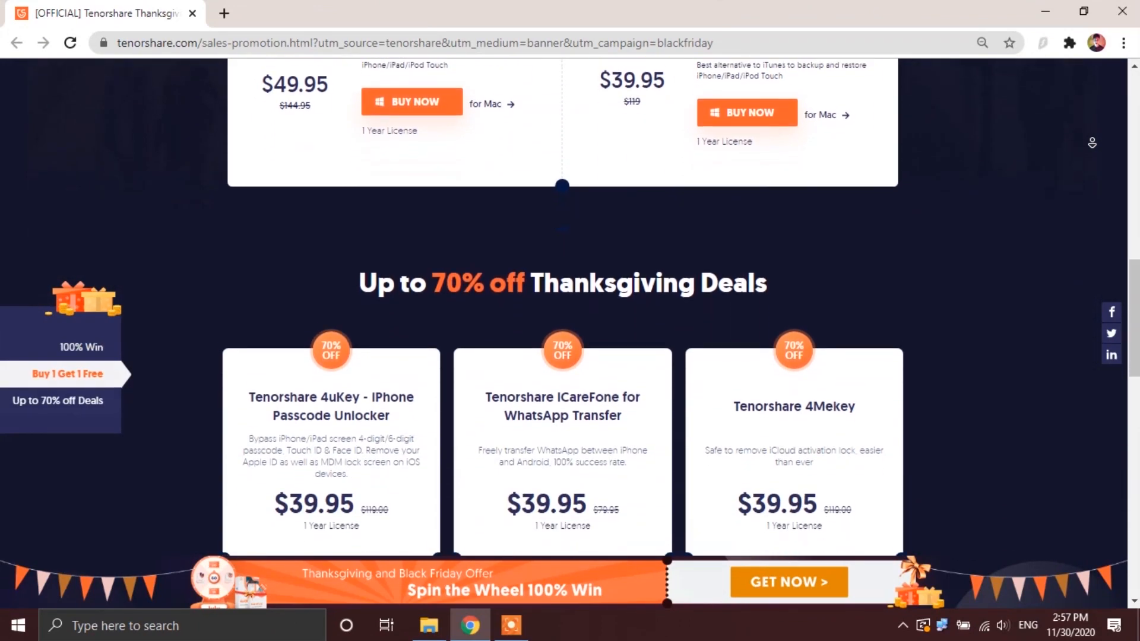
scroll("down", 3)
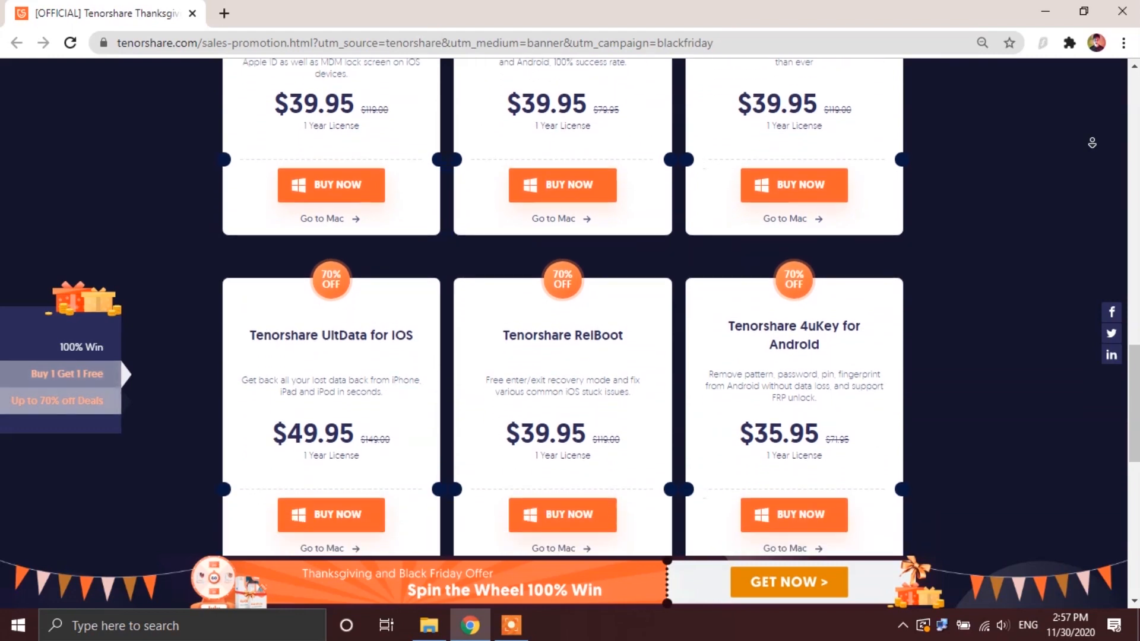
scroll("down", 3)
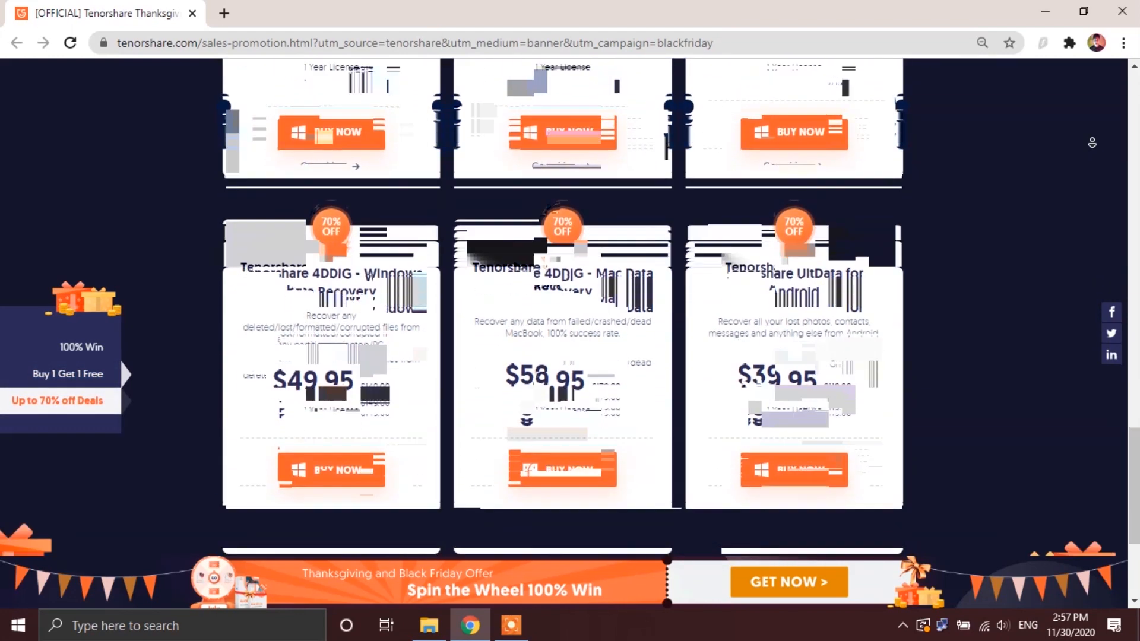
scroll("down", 3)
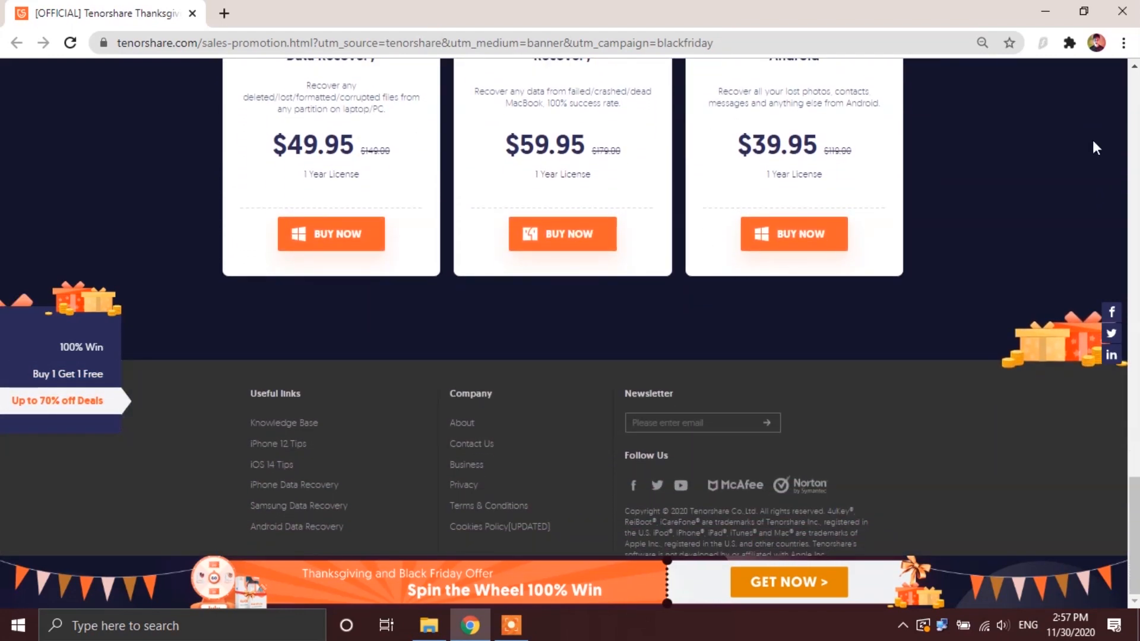